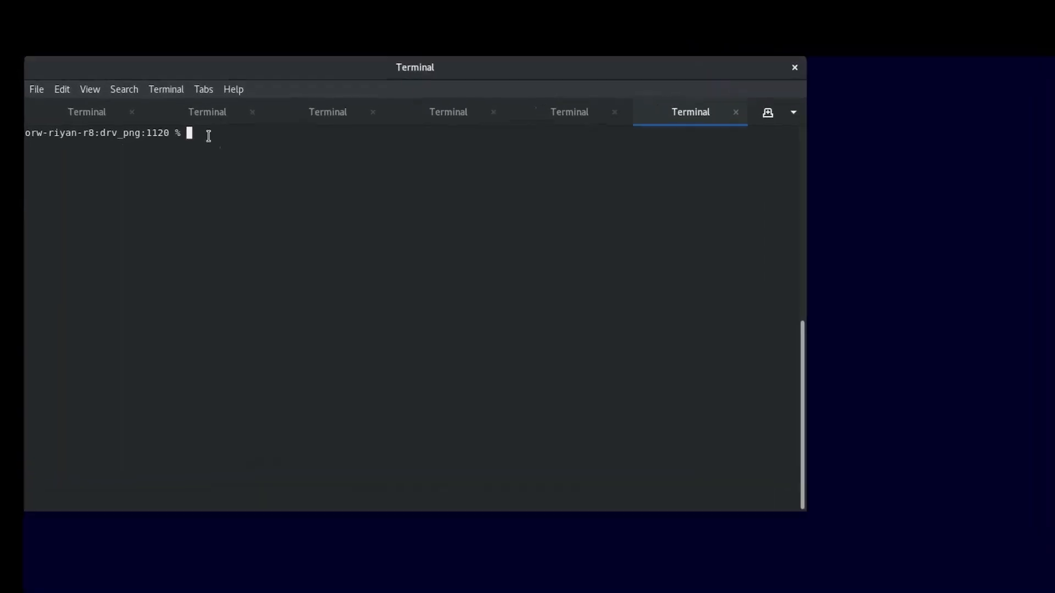
Run calibredrv on layout.gds with the layout.gds.layerprops layer properties file from Terminal
type("calibredrv layout.g")
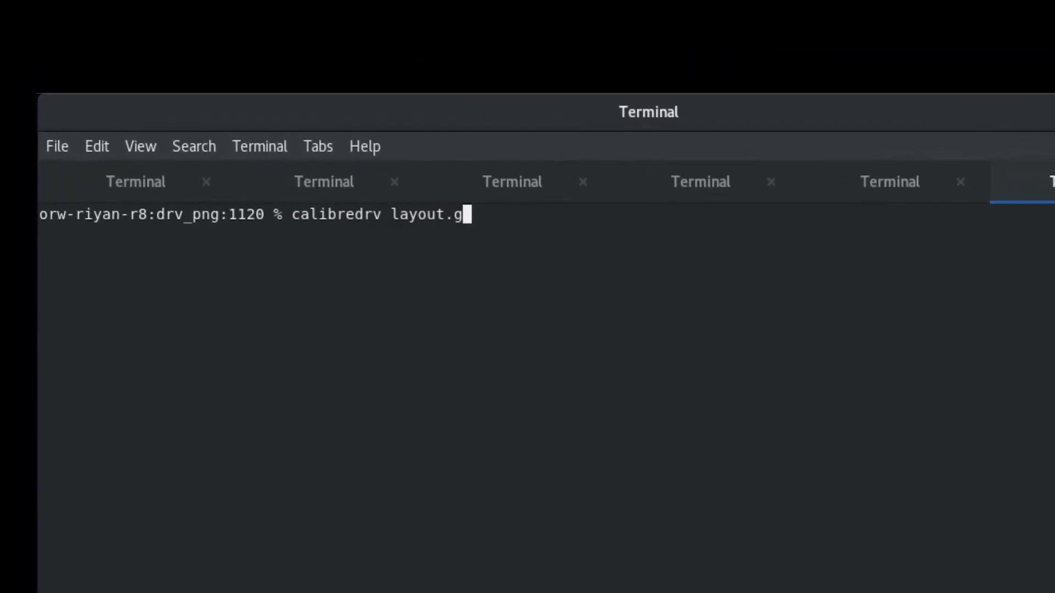
type("ds -l layout.g")
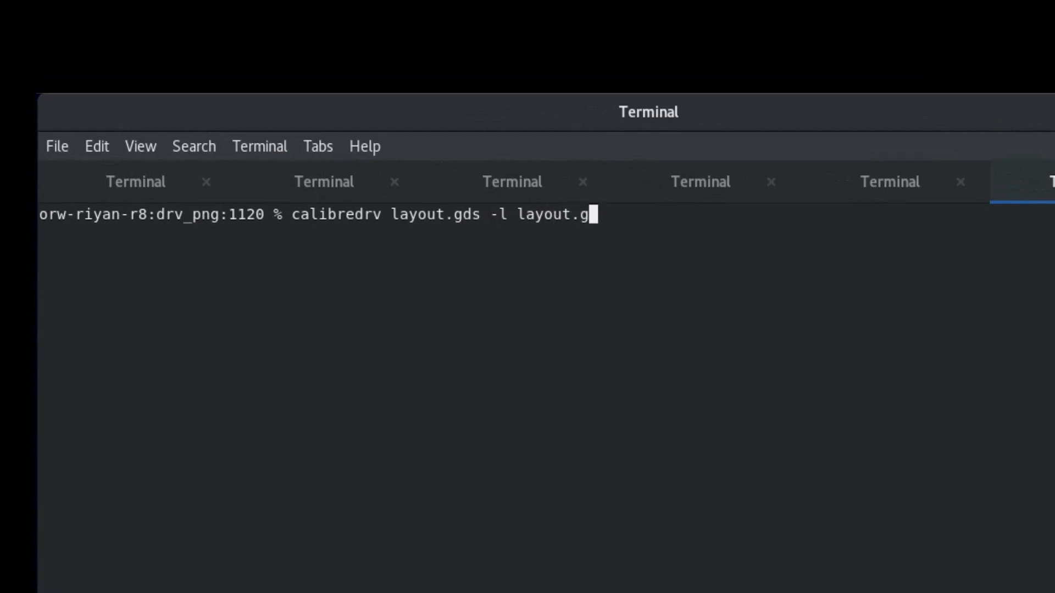
type("ds.layerprops")
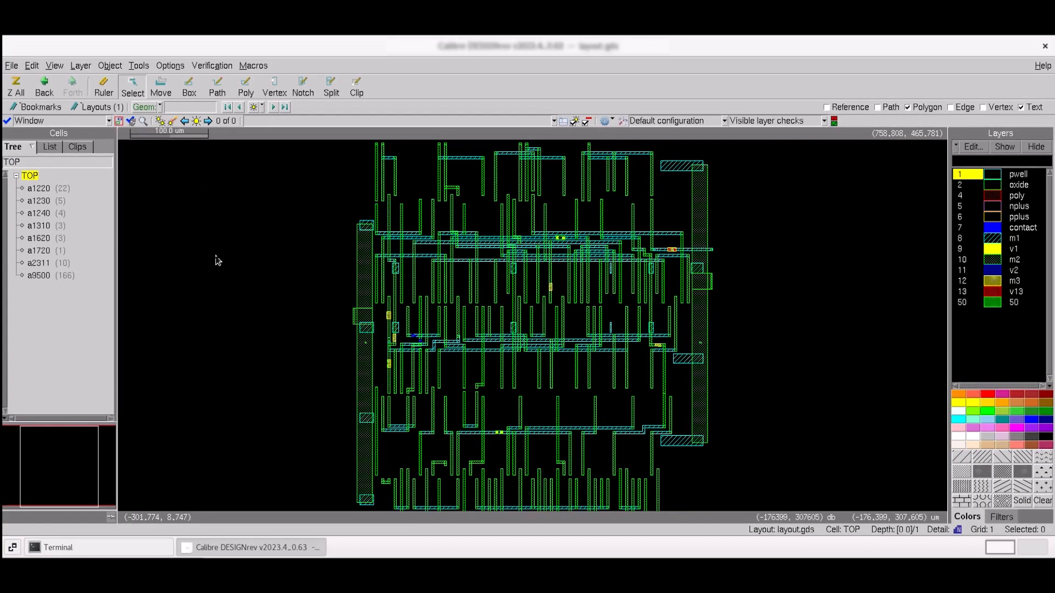
mouse_move(225, 290)
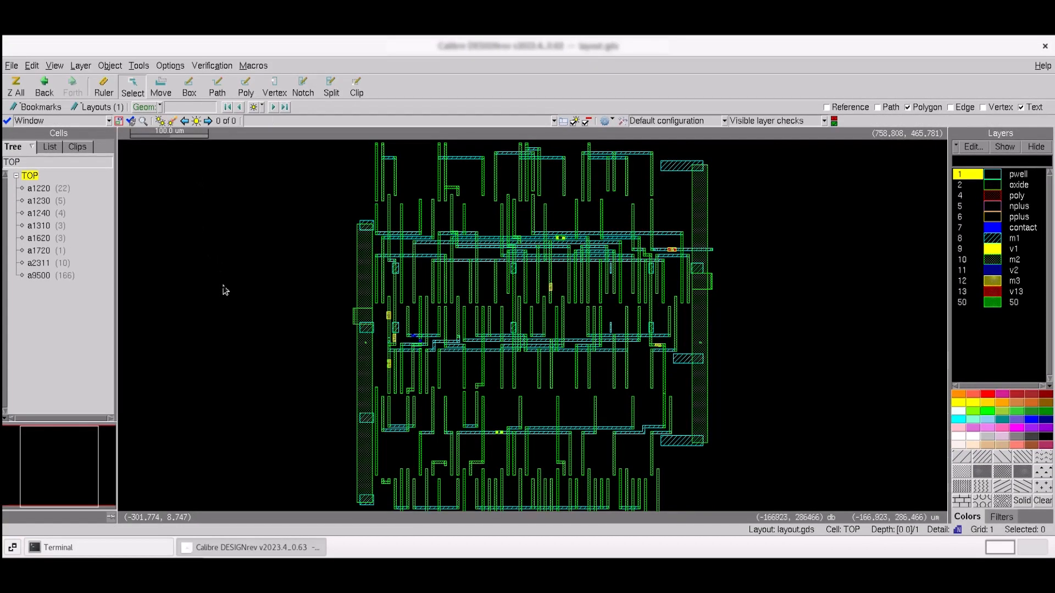
mouse_move(221, 341)
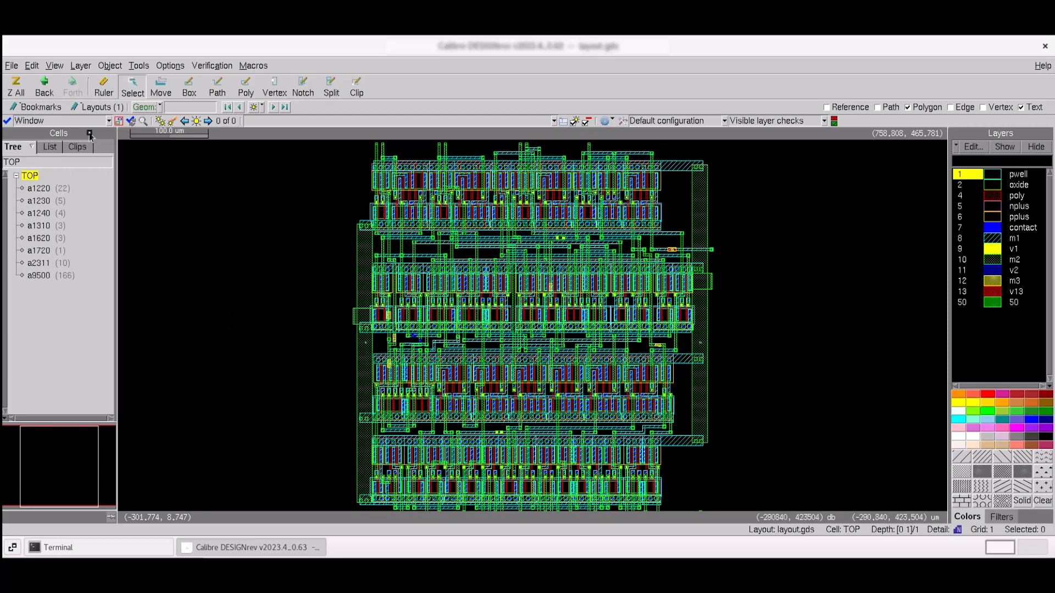
Open the View menu with TOP shown one hierarchy level deep
left_click(54, 66)
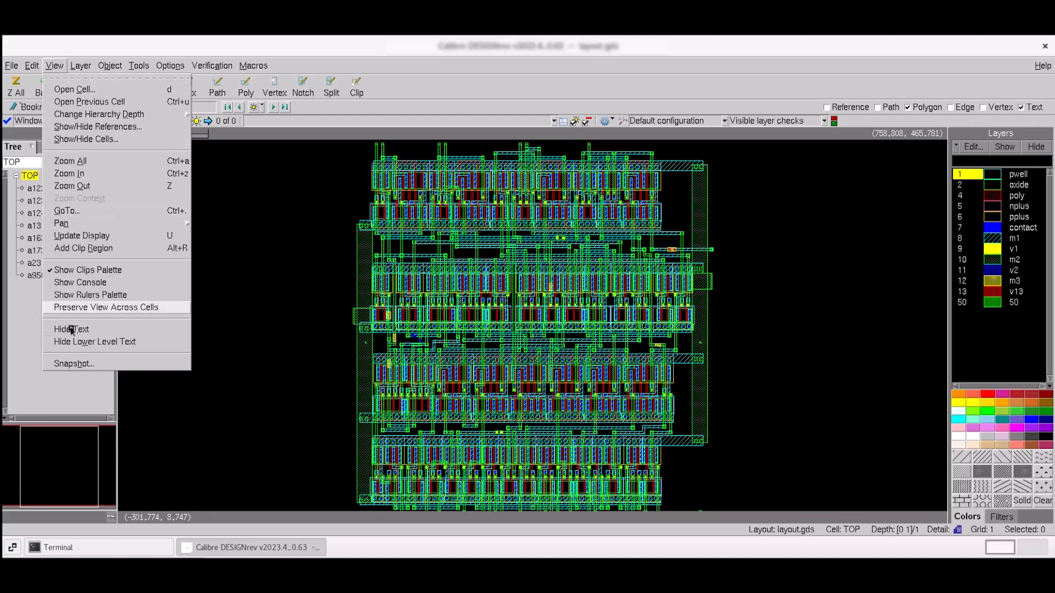
Snapshot the visible Layout area at factor 1 to ./TOP.png in PNG format
left_click(74, 363)
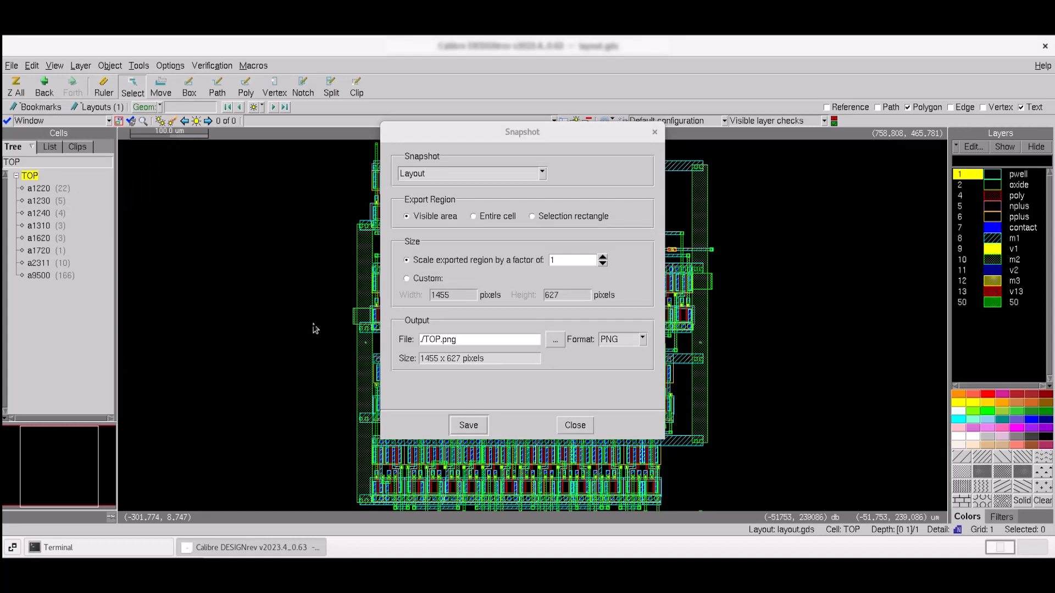
left_click(542, 173)
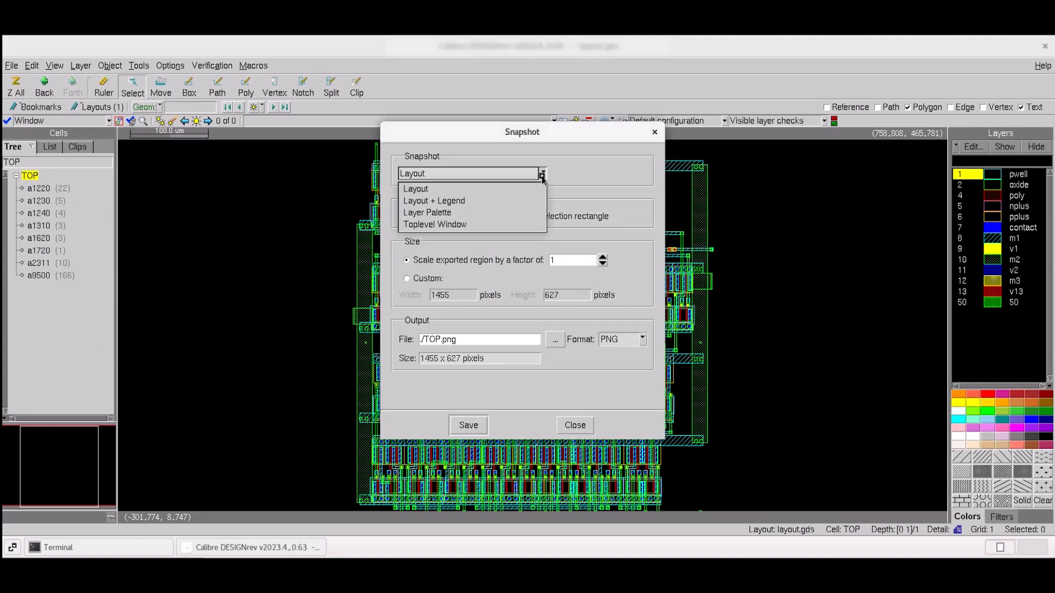
left_click(415, 189)
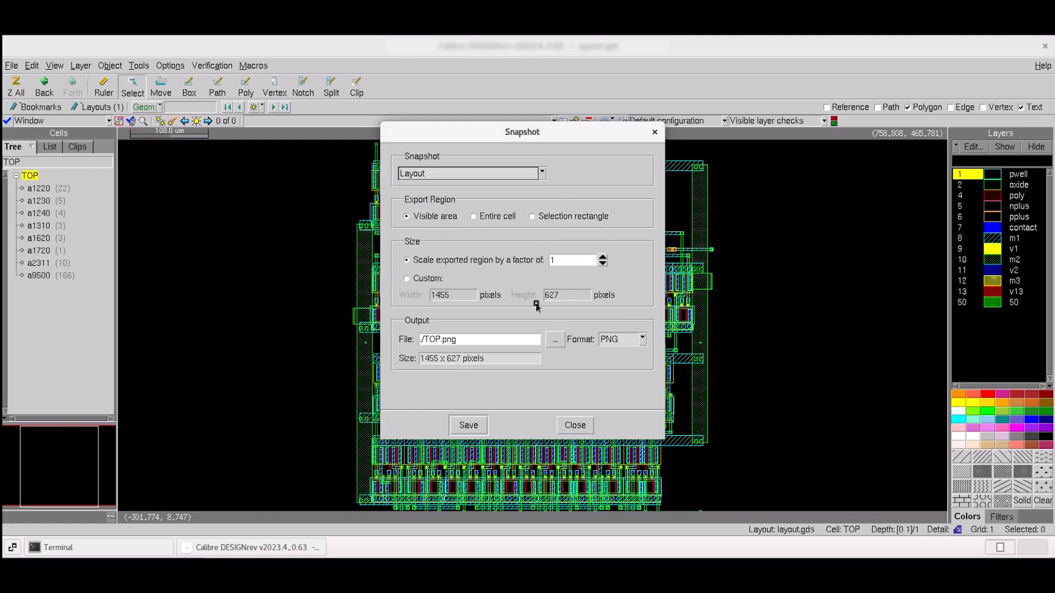
mouse_move(517, 376)
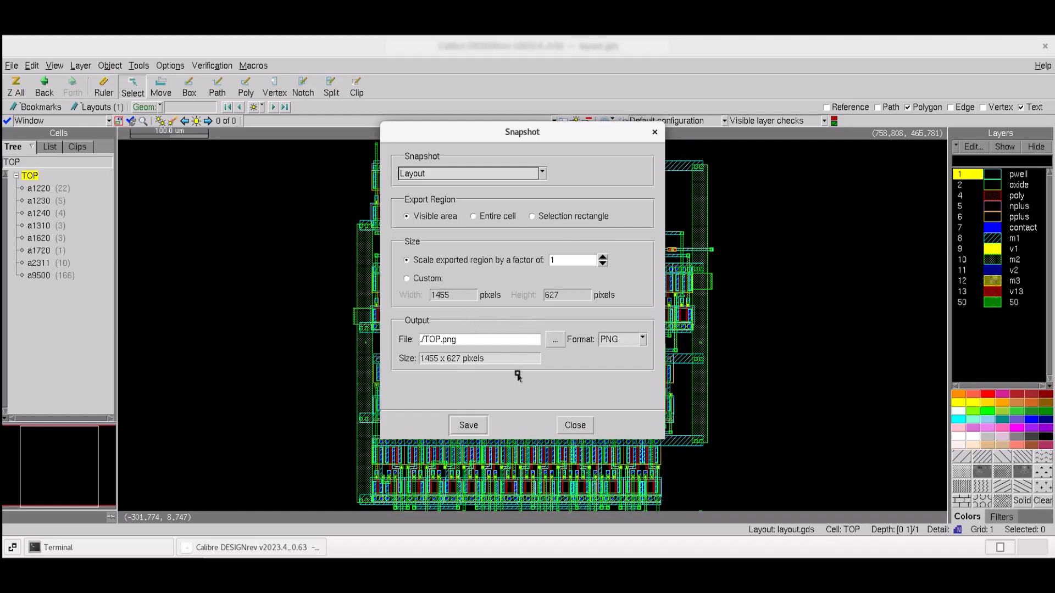
mouse_move(520, 400)
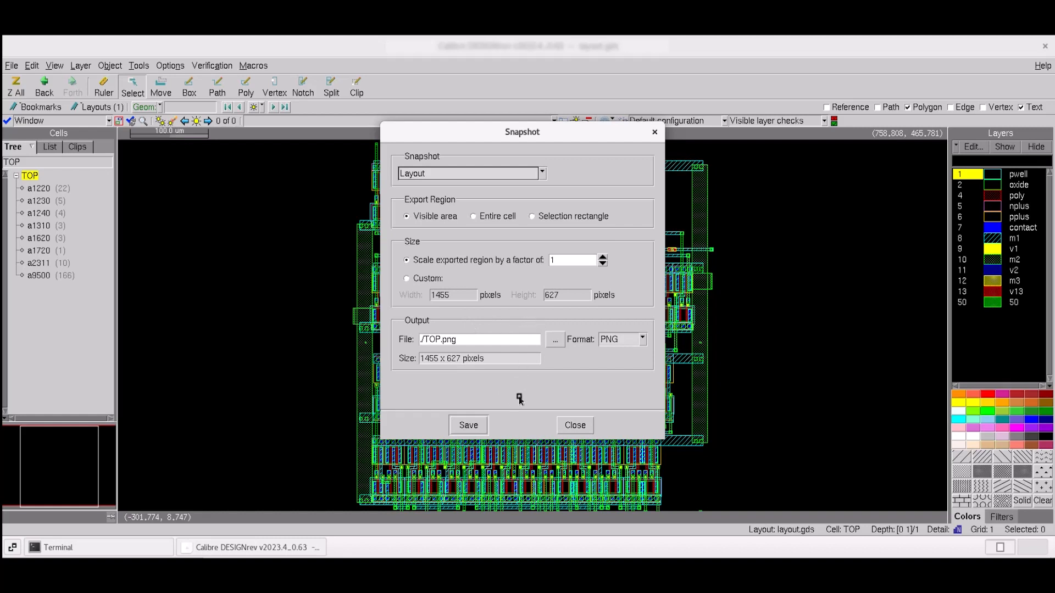
left_click(437, 340)
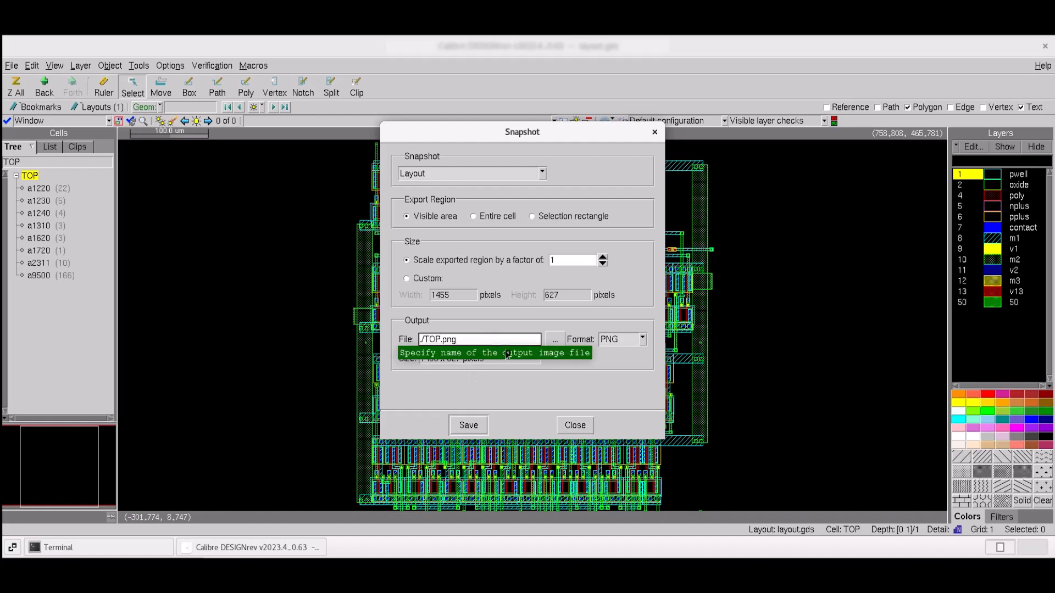
left_click(643, 339)
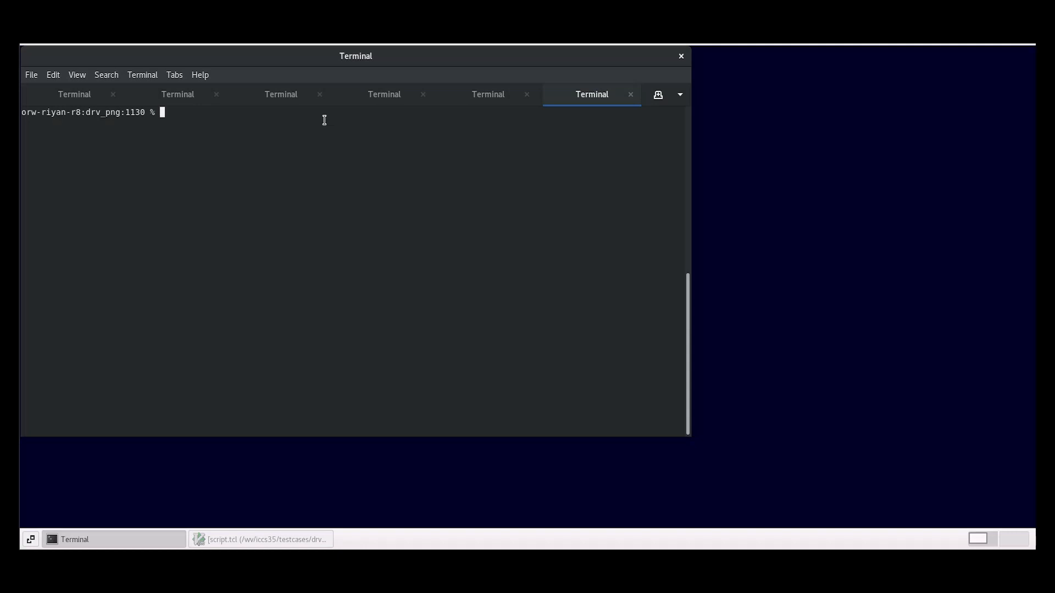
left_click(260, 539)
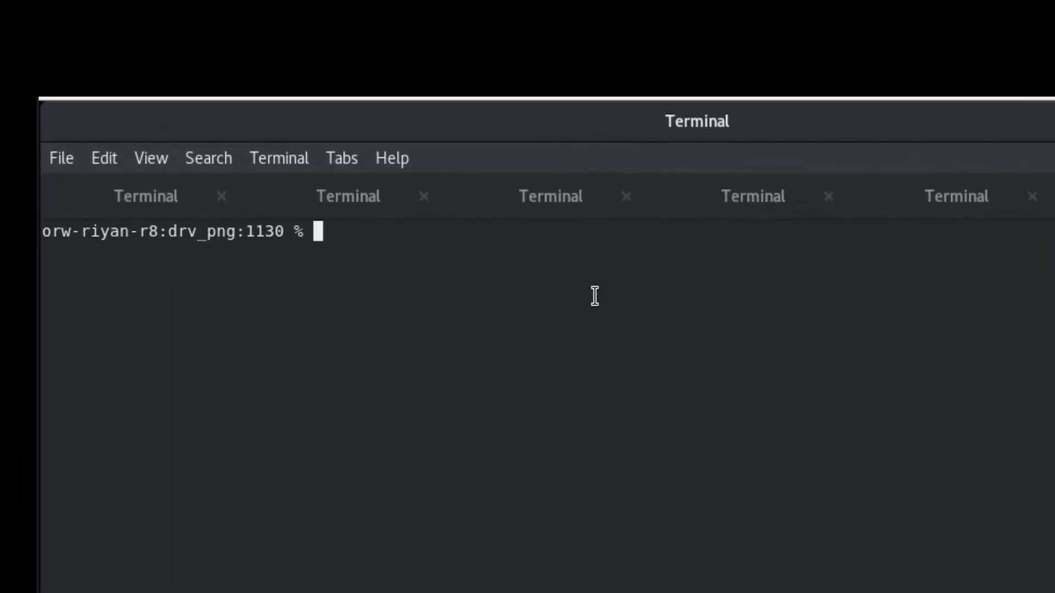
Run 'calibredrv -gui script.tcl layout.gds layout.gds.layerprops' to write TOP.png
type("calibredrv -gui script.tcl layout.gds layout.gds.layerprops")
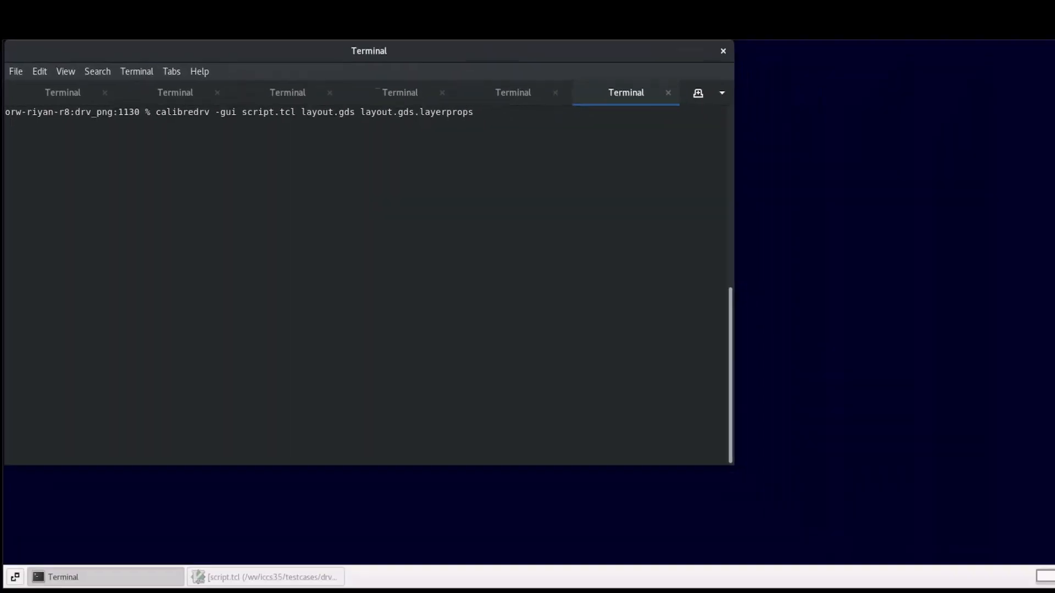
key("Return")
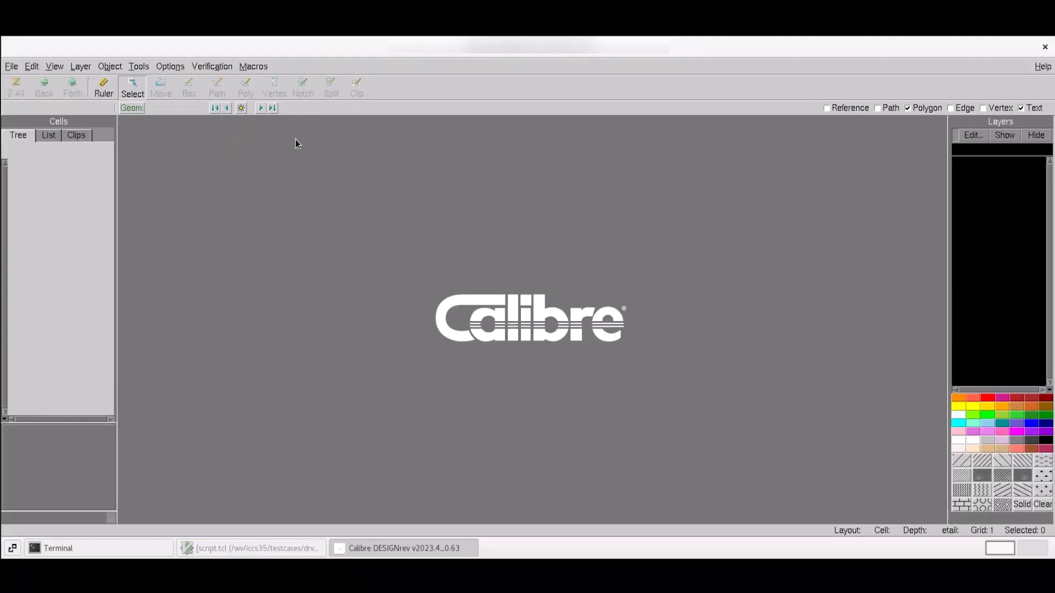
left_click(56, 548)
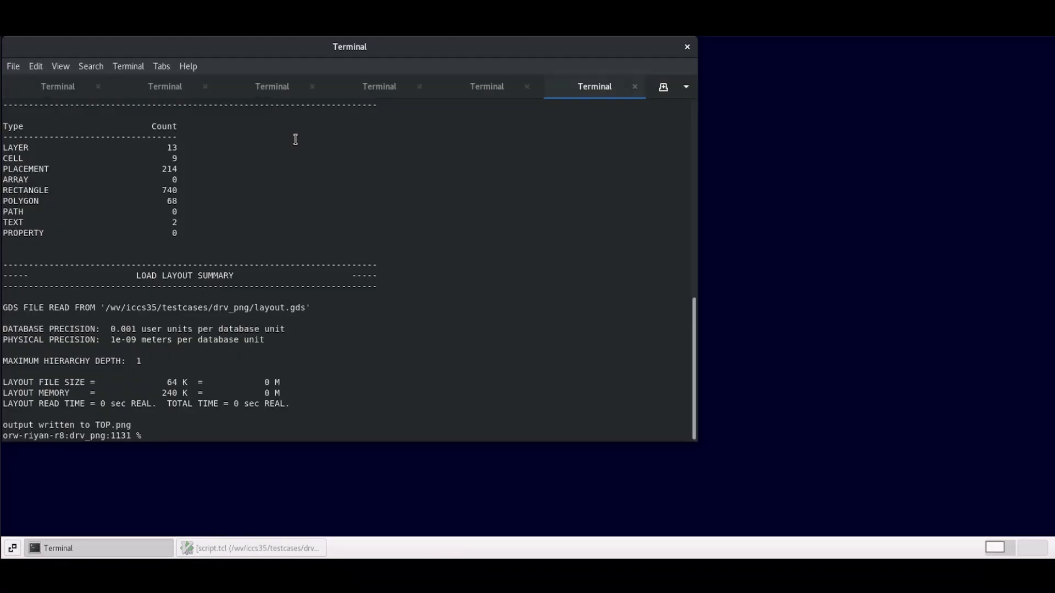